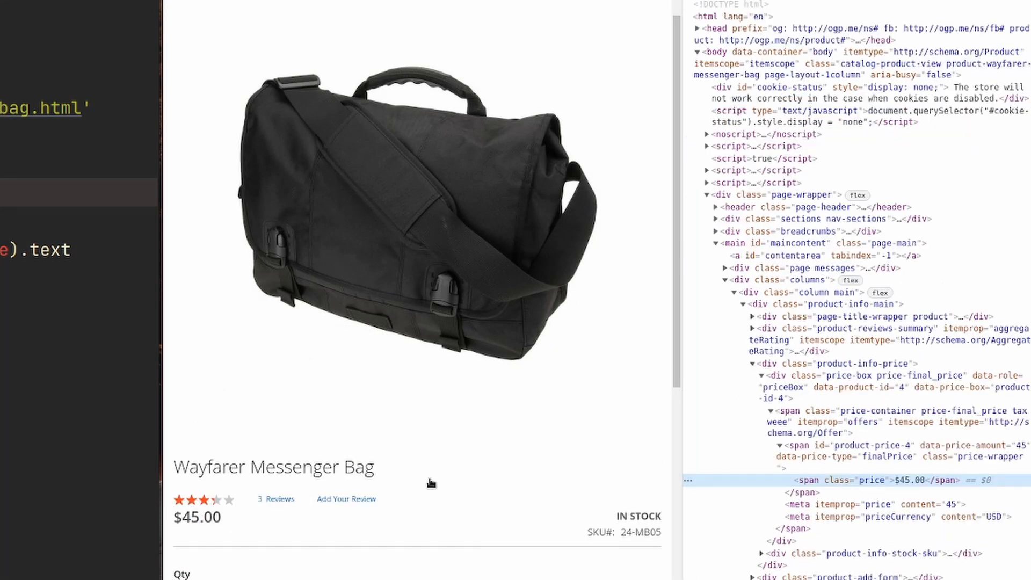
mouse_move(275, 506)
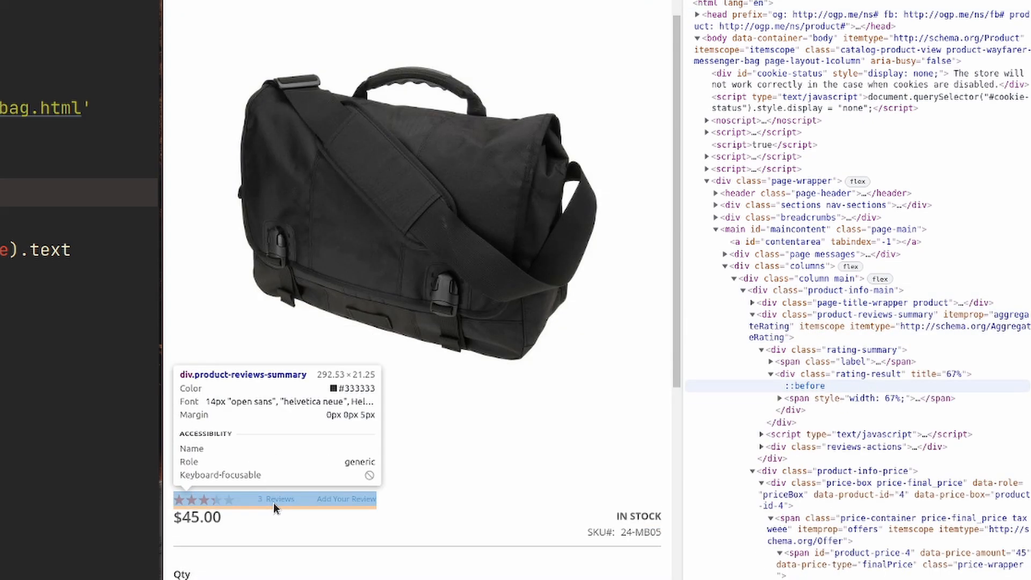